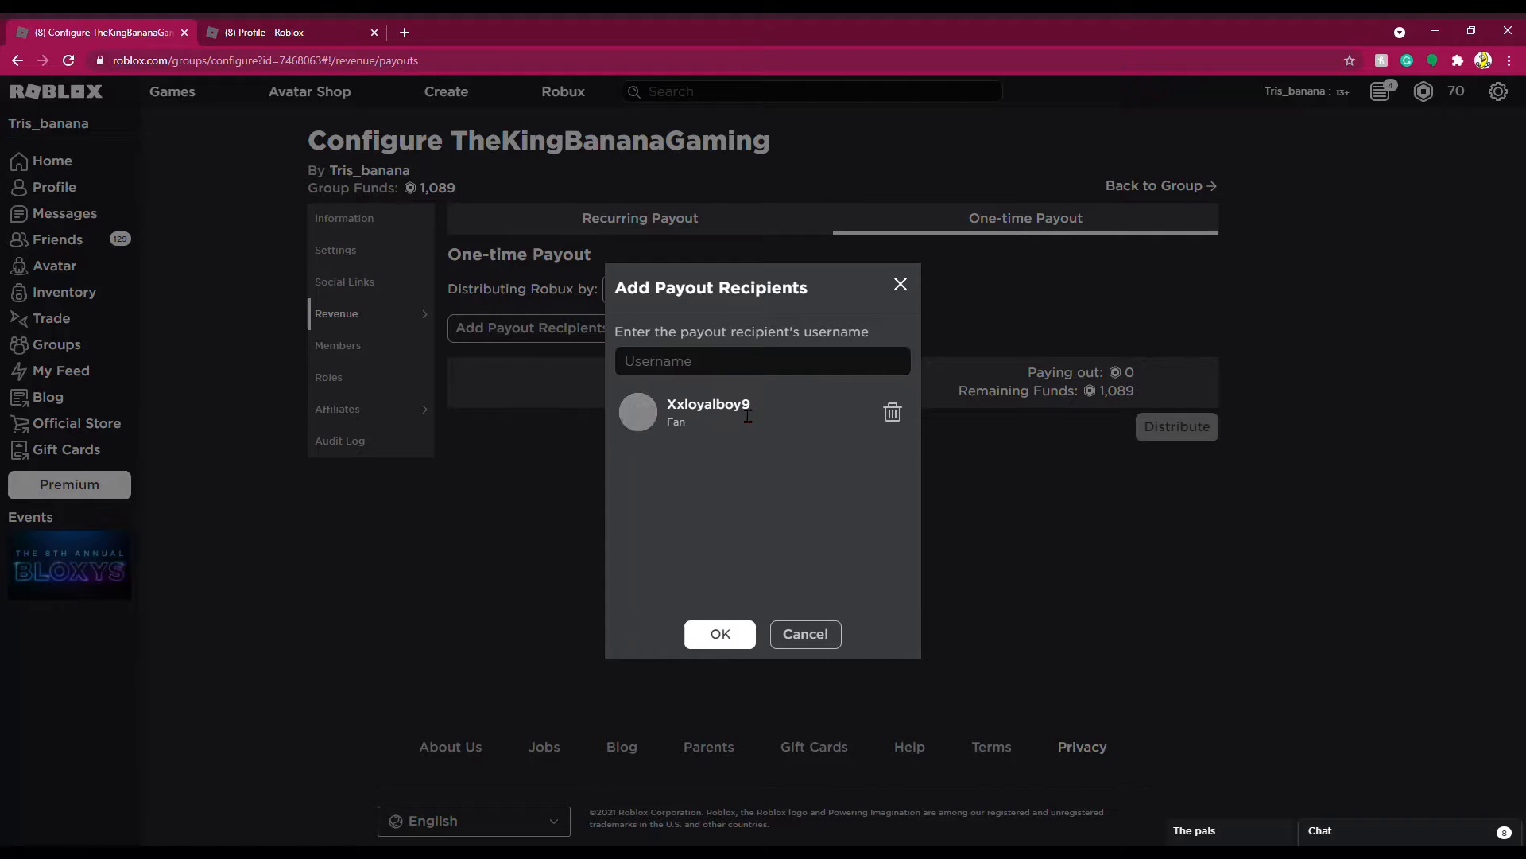
# Confirm the added recipient and distribute a 2 Robux one-time payout, leaving 1,087 group funds
pyautogui.click(719, 633)
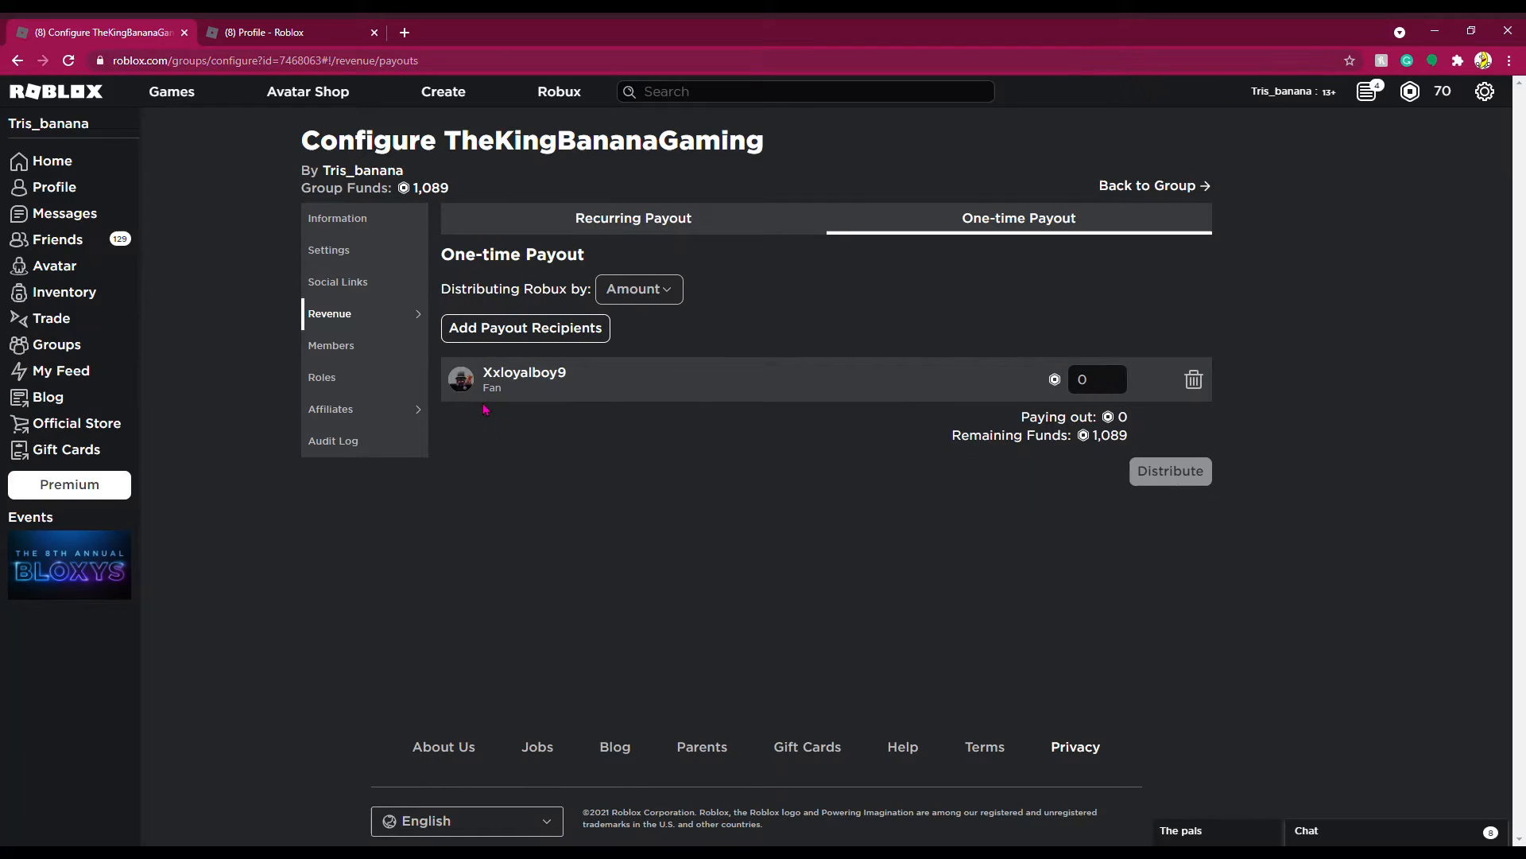
pyautogui.moveTo(679, 488)
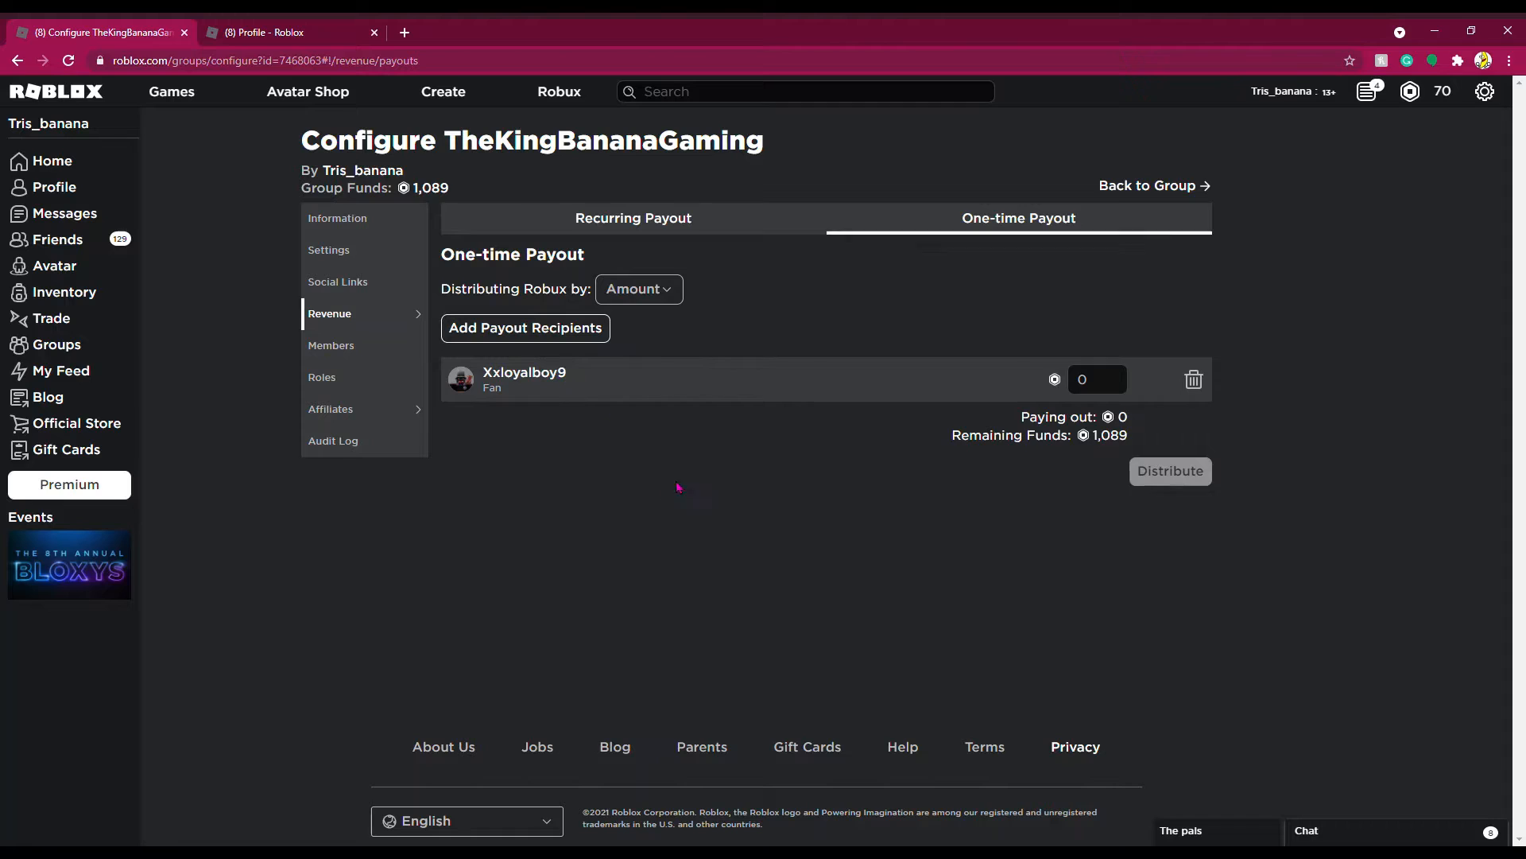
pyautogui.click(1097, 379)
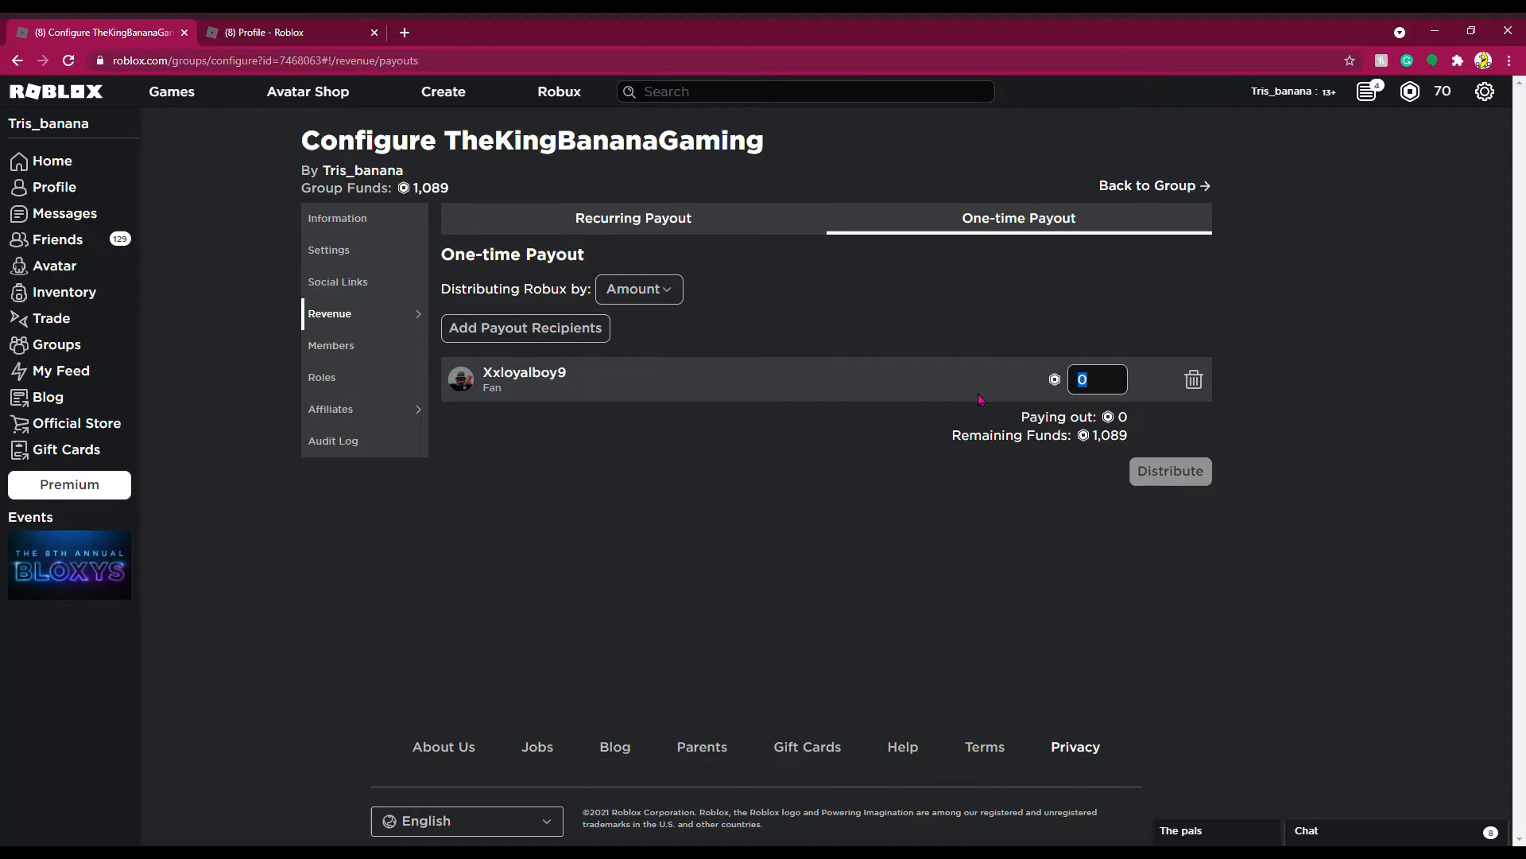
pyautogui.write('2')
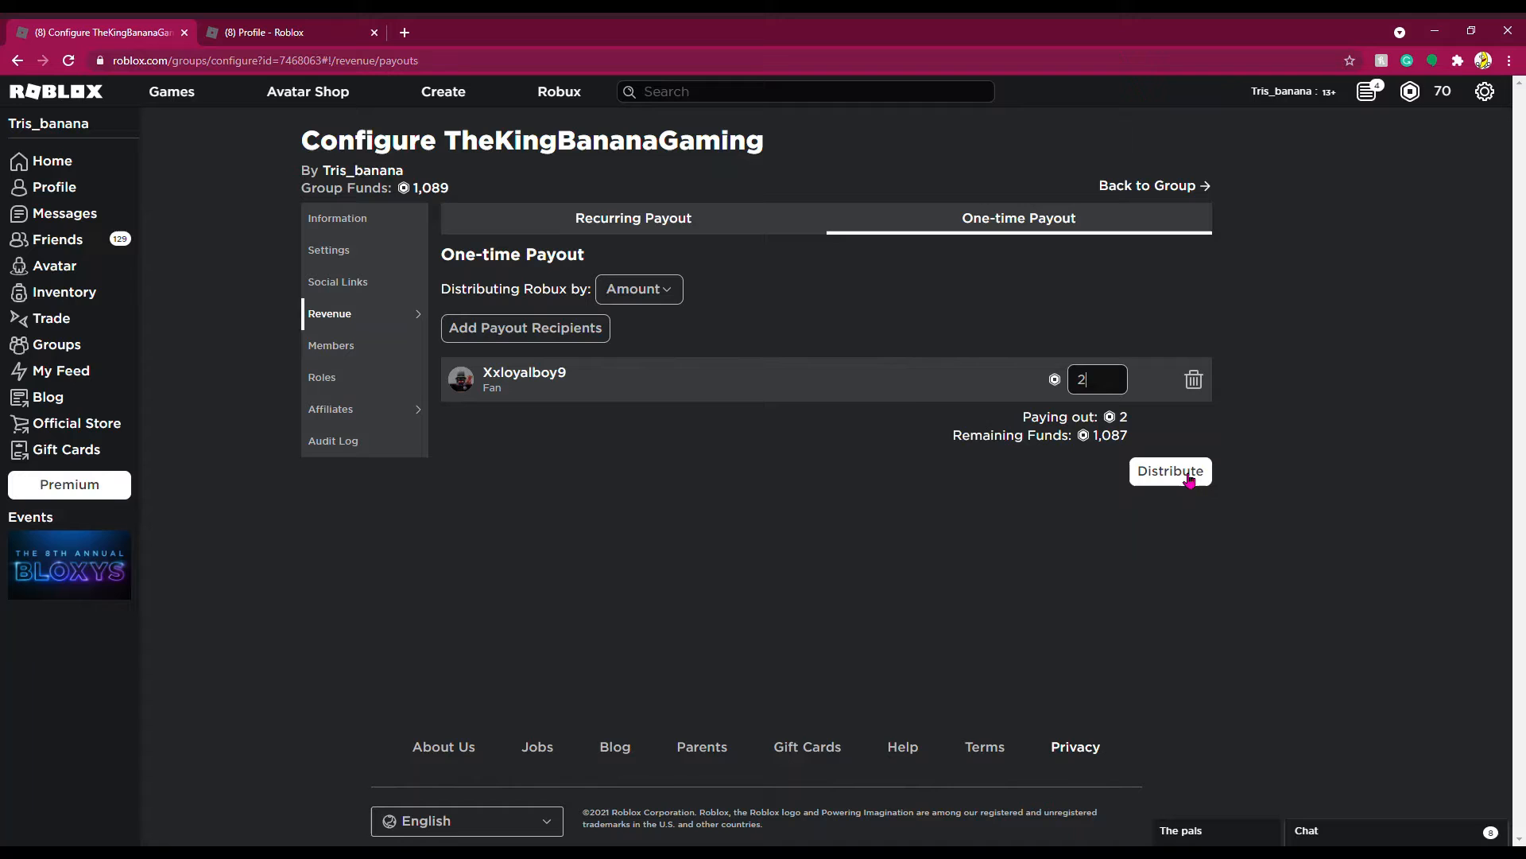
pyautogui.click(1170, 470)
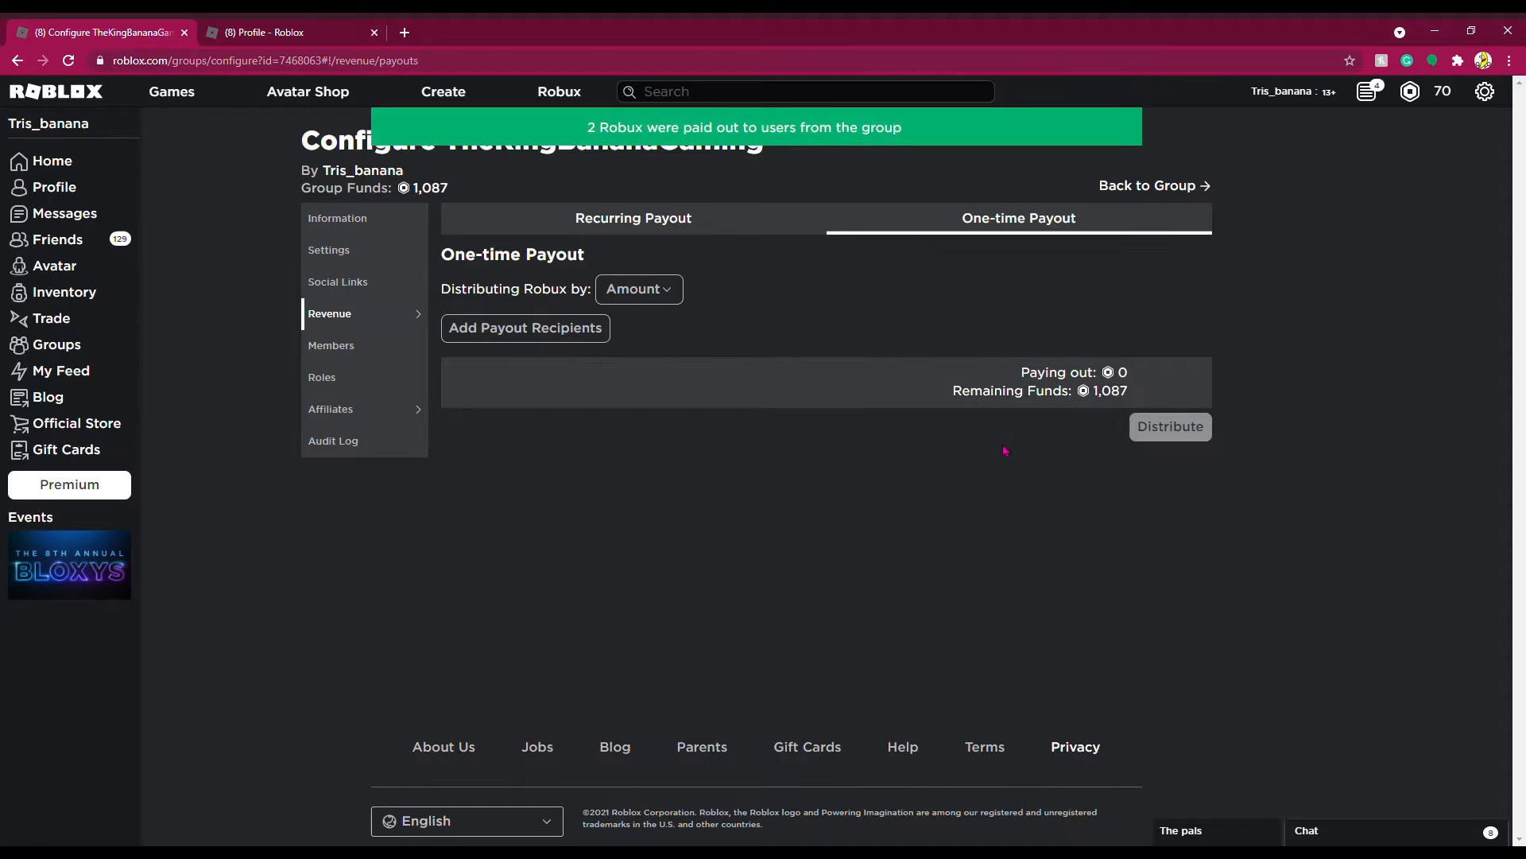
pyautogui.moveTo(1453, 157)
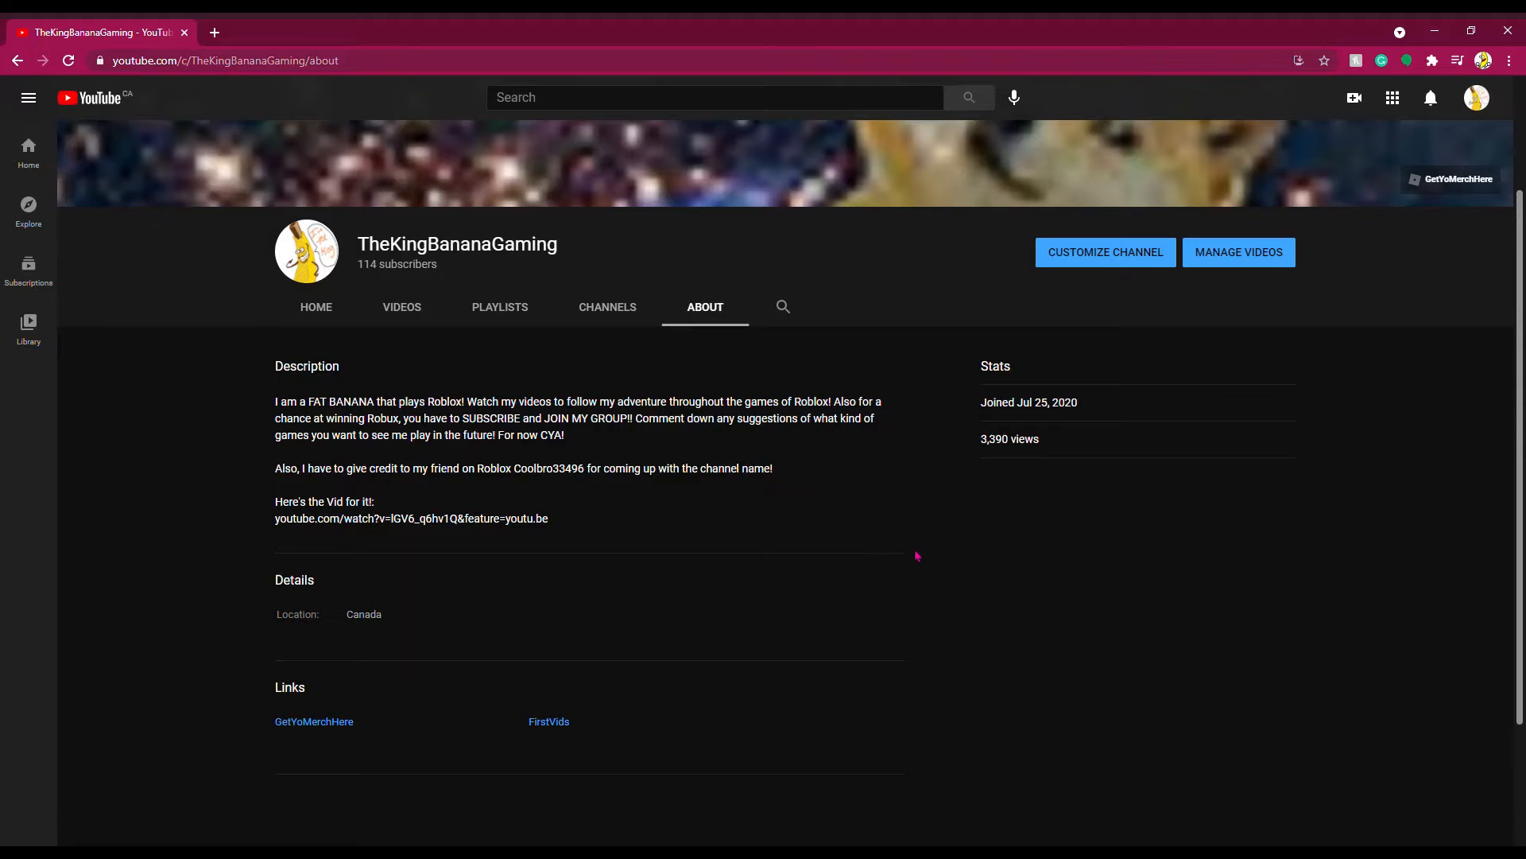
# Point out the channel's 114 subscribers and 3,390 total views, then head to its Videos list
pyautogui.scroll(-3)
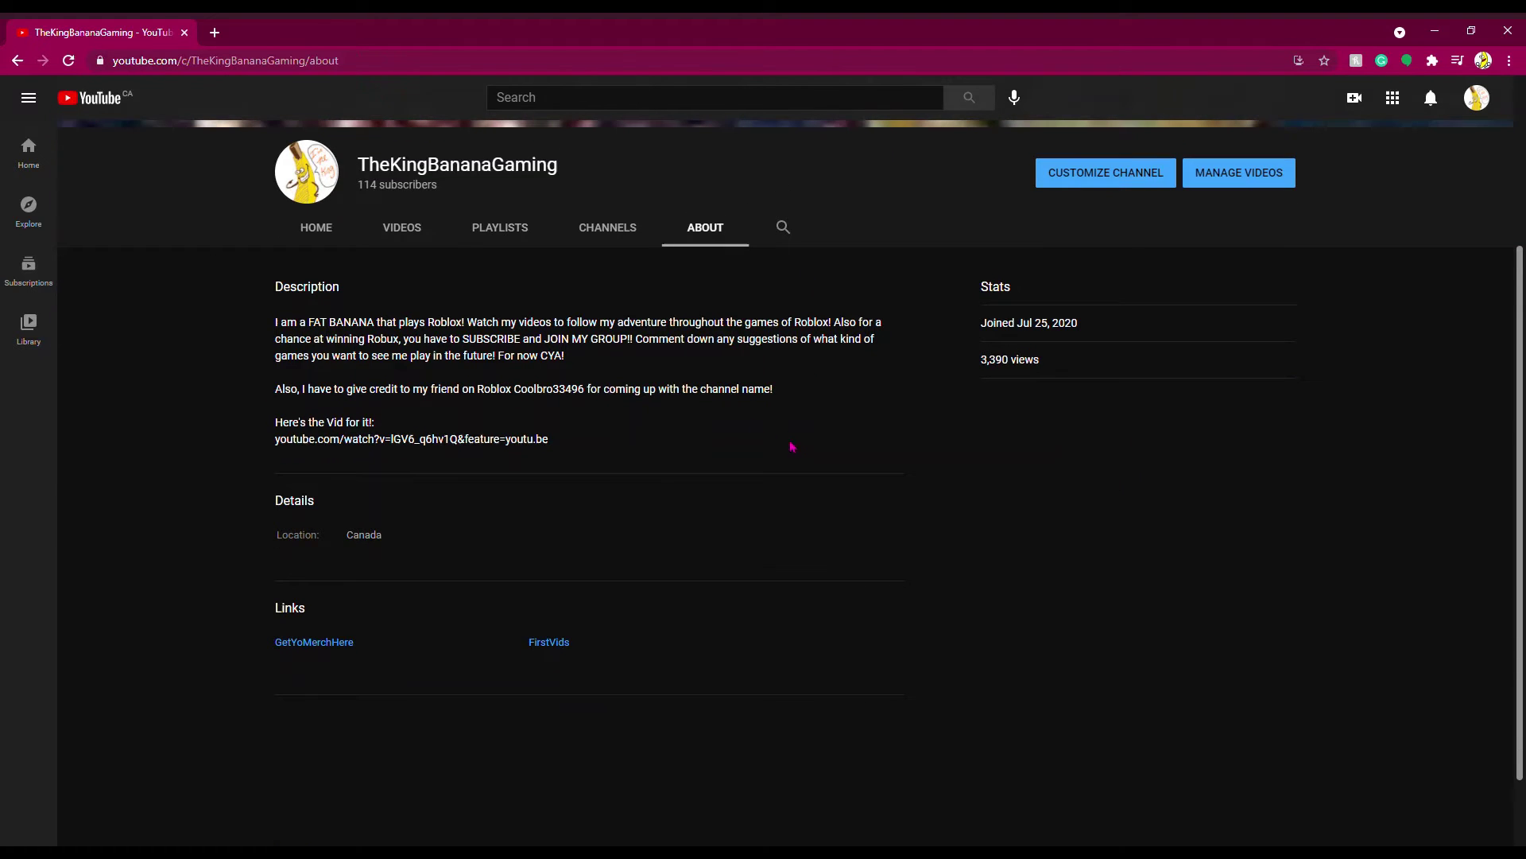
pyautogui.moveTo(363, 192)
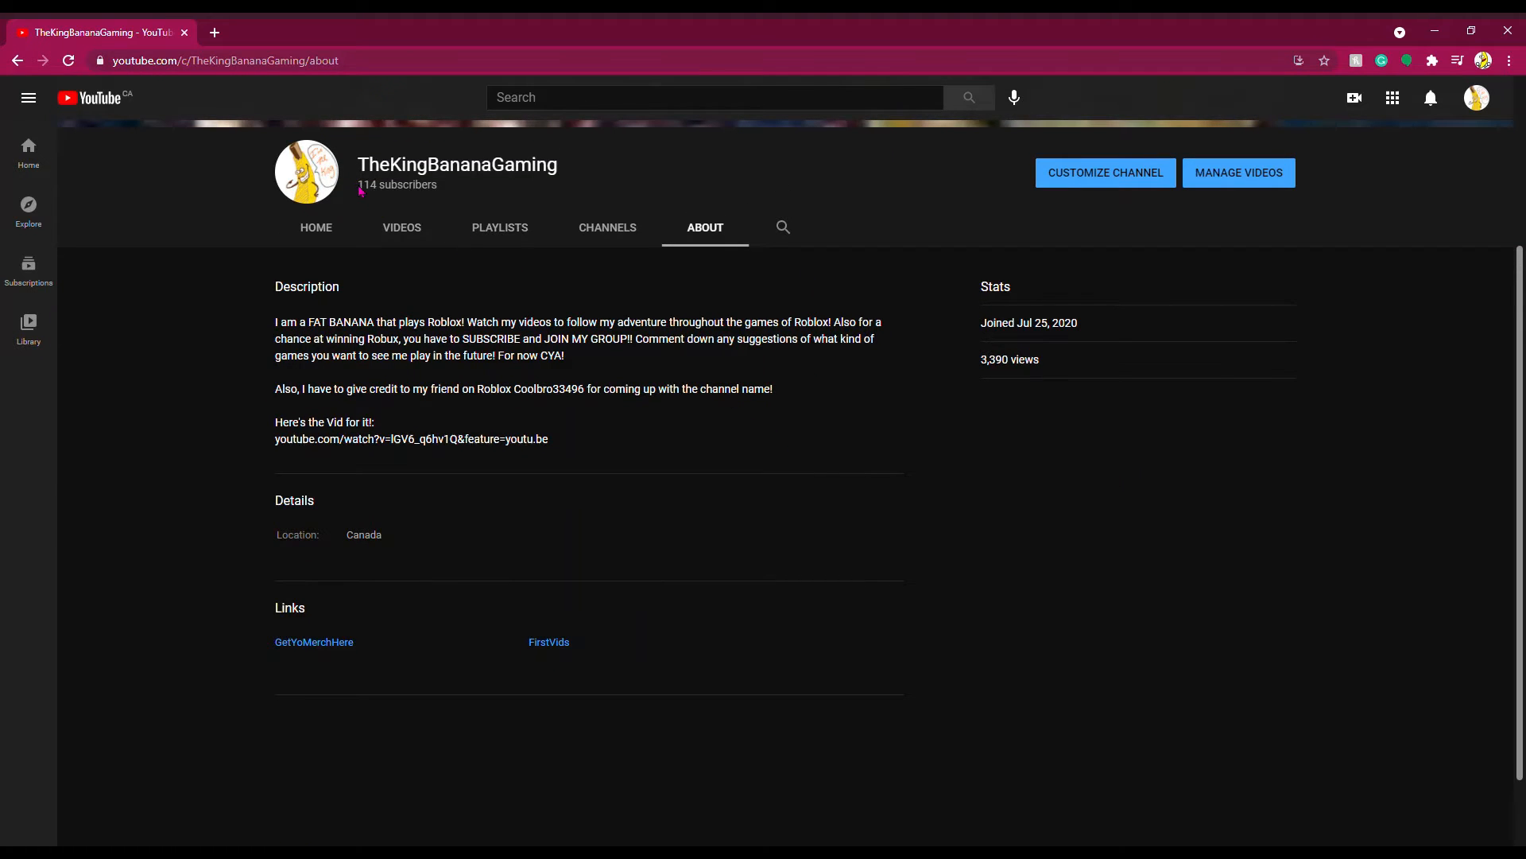
pyautogui.doubleClick(366, 185)
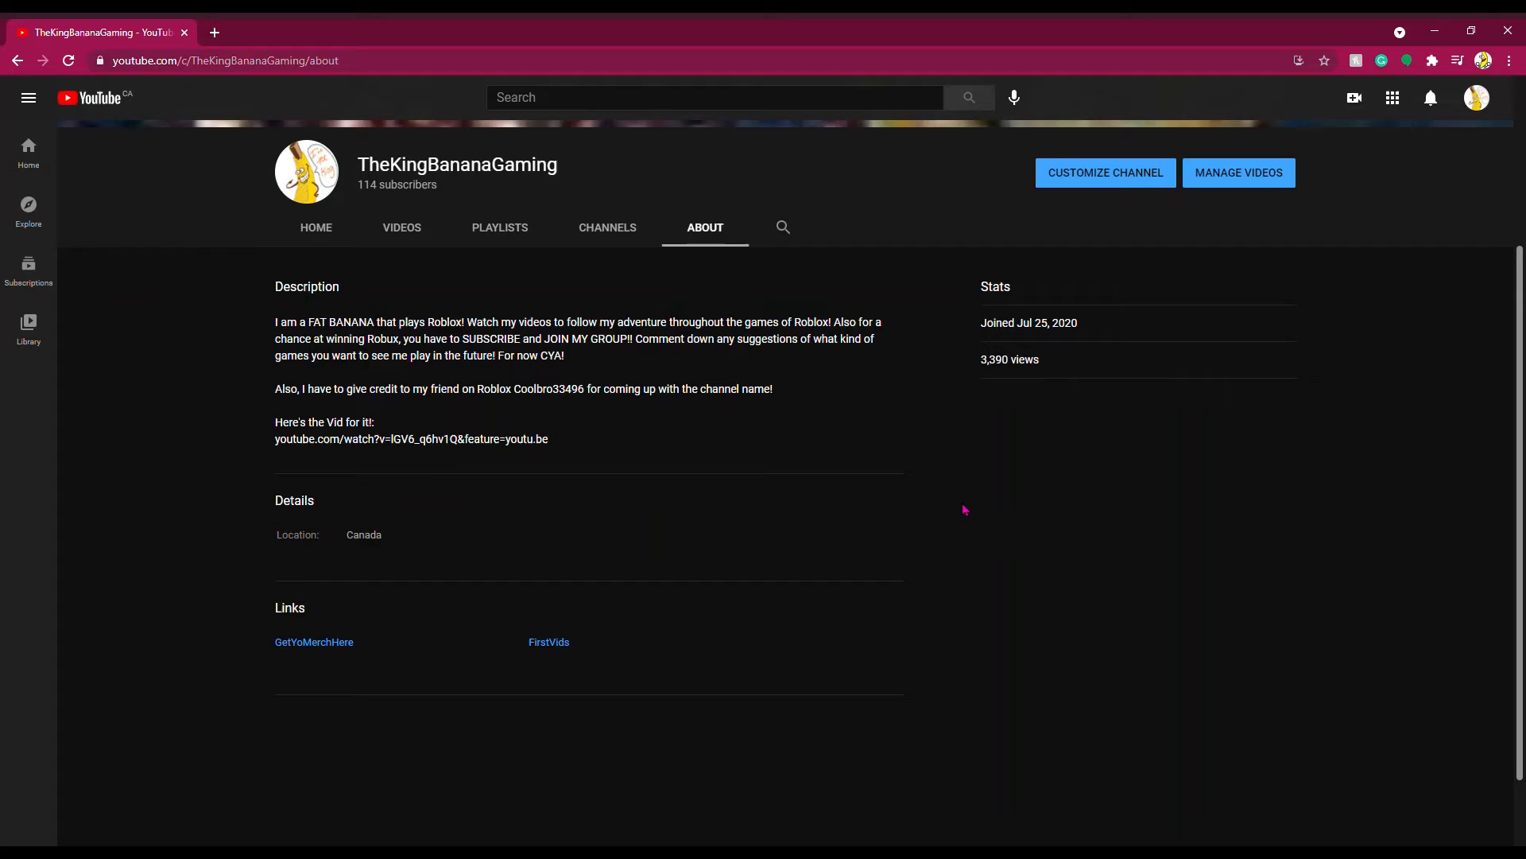
pyautogui.doubleClick(993, 359)
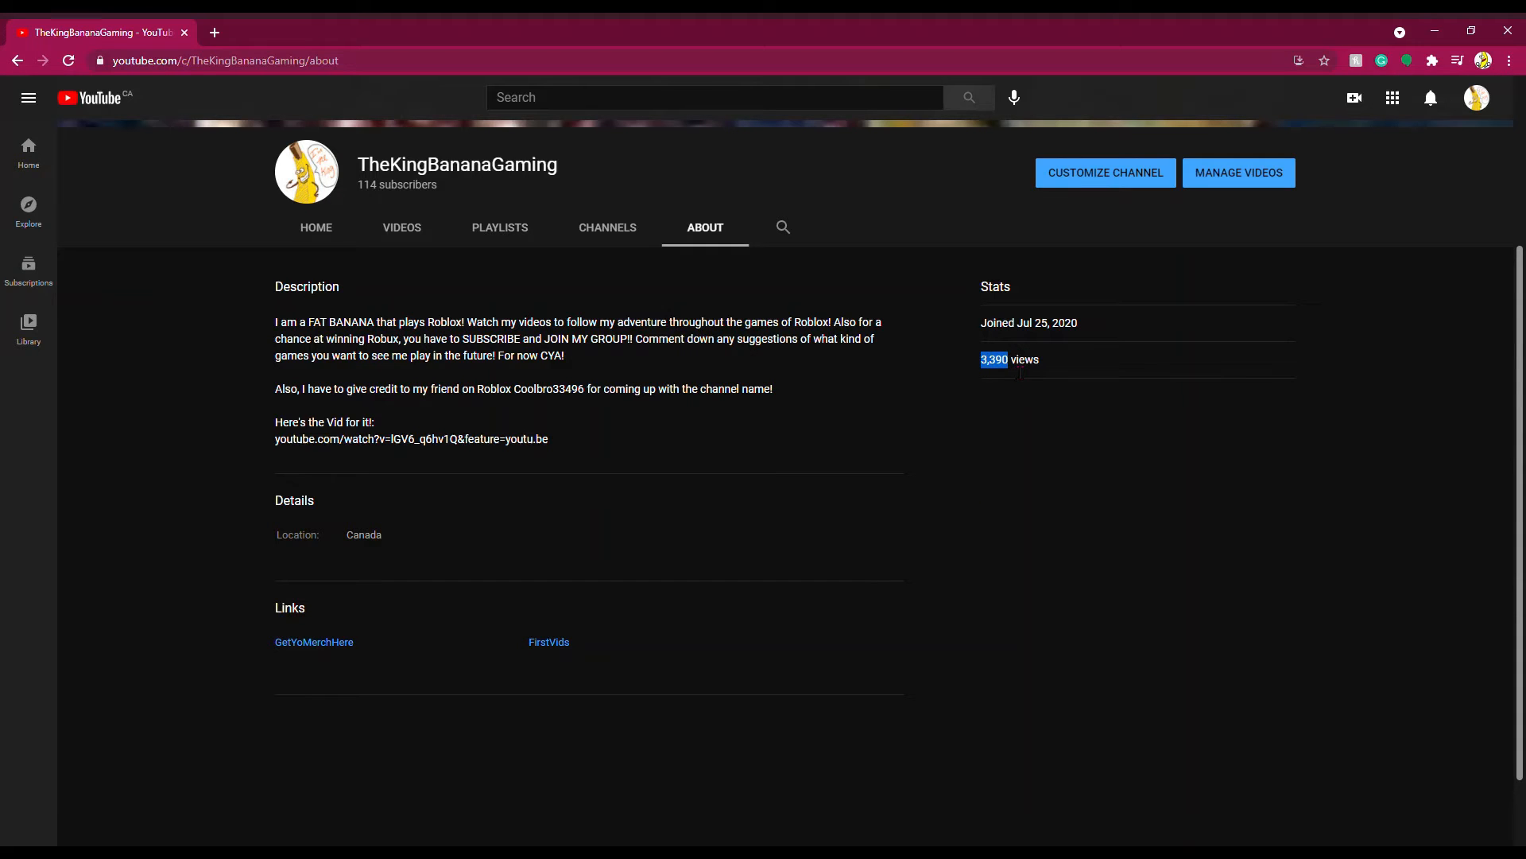
pyautogui.moveTo(1218, 520)
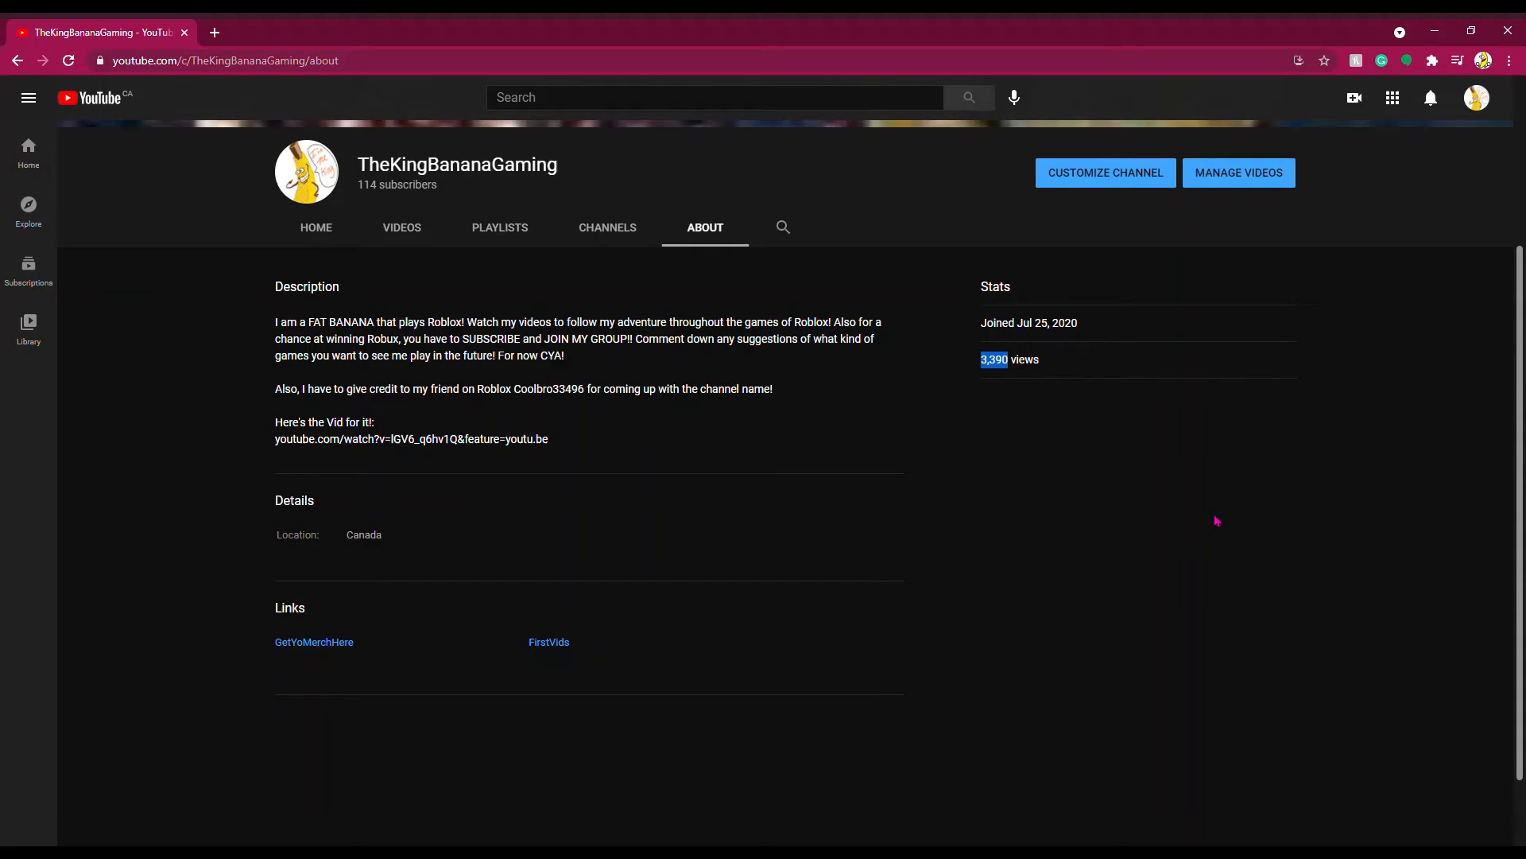
pyautogui.click(402, 227)
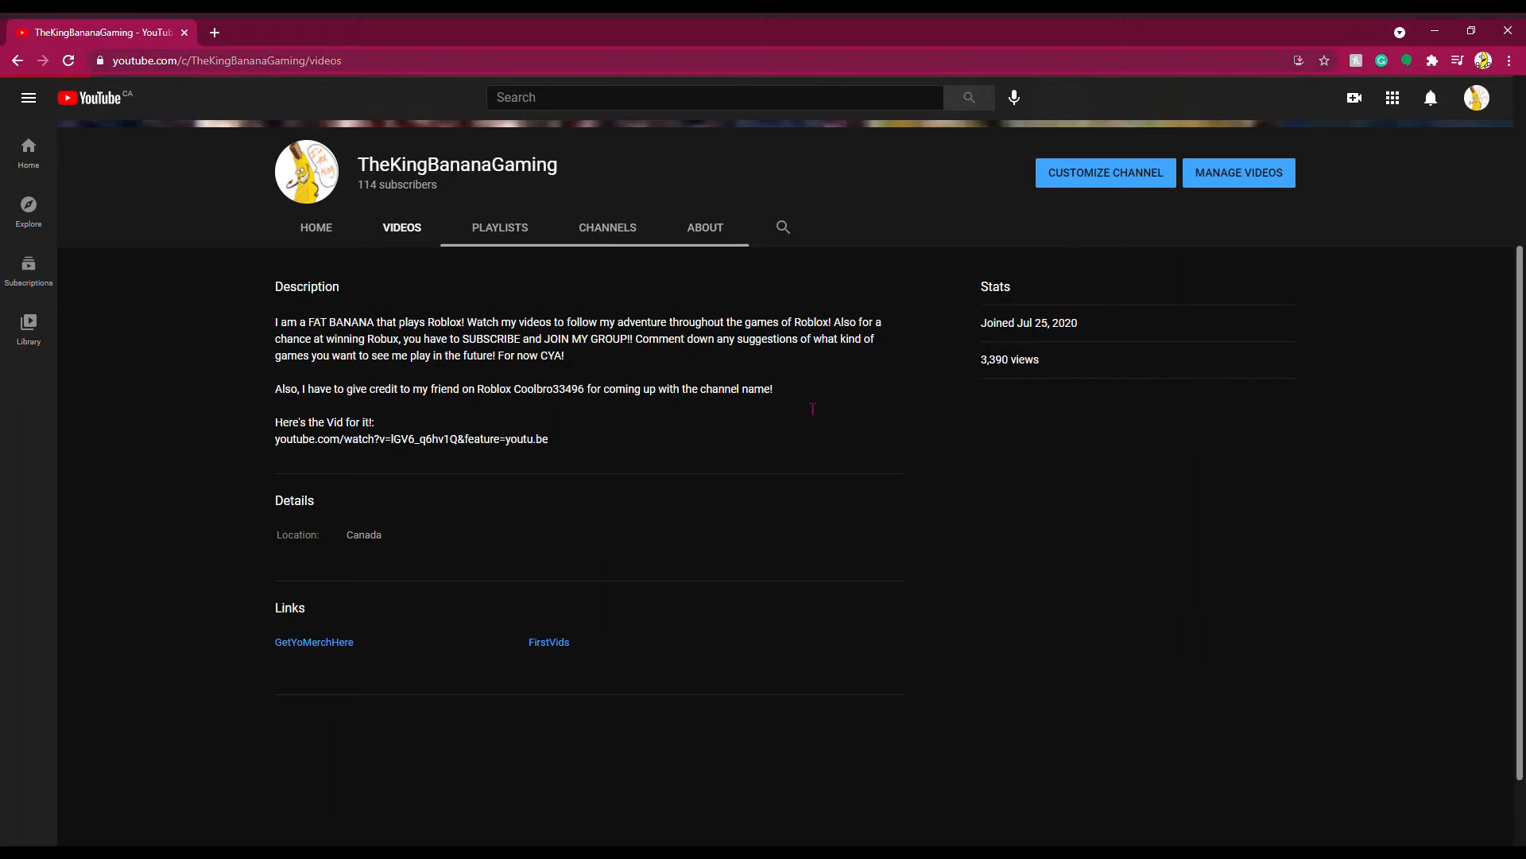
# Browse down the channel's Videos grid to the older Roblox uploads
pyautogui.click(402, 227)
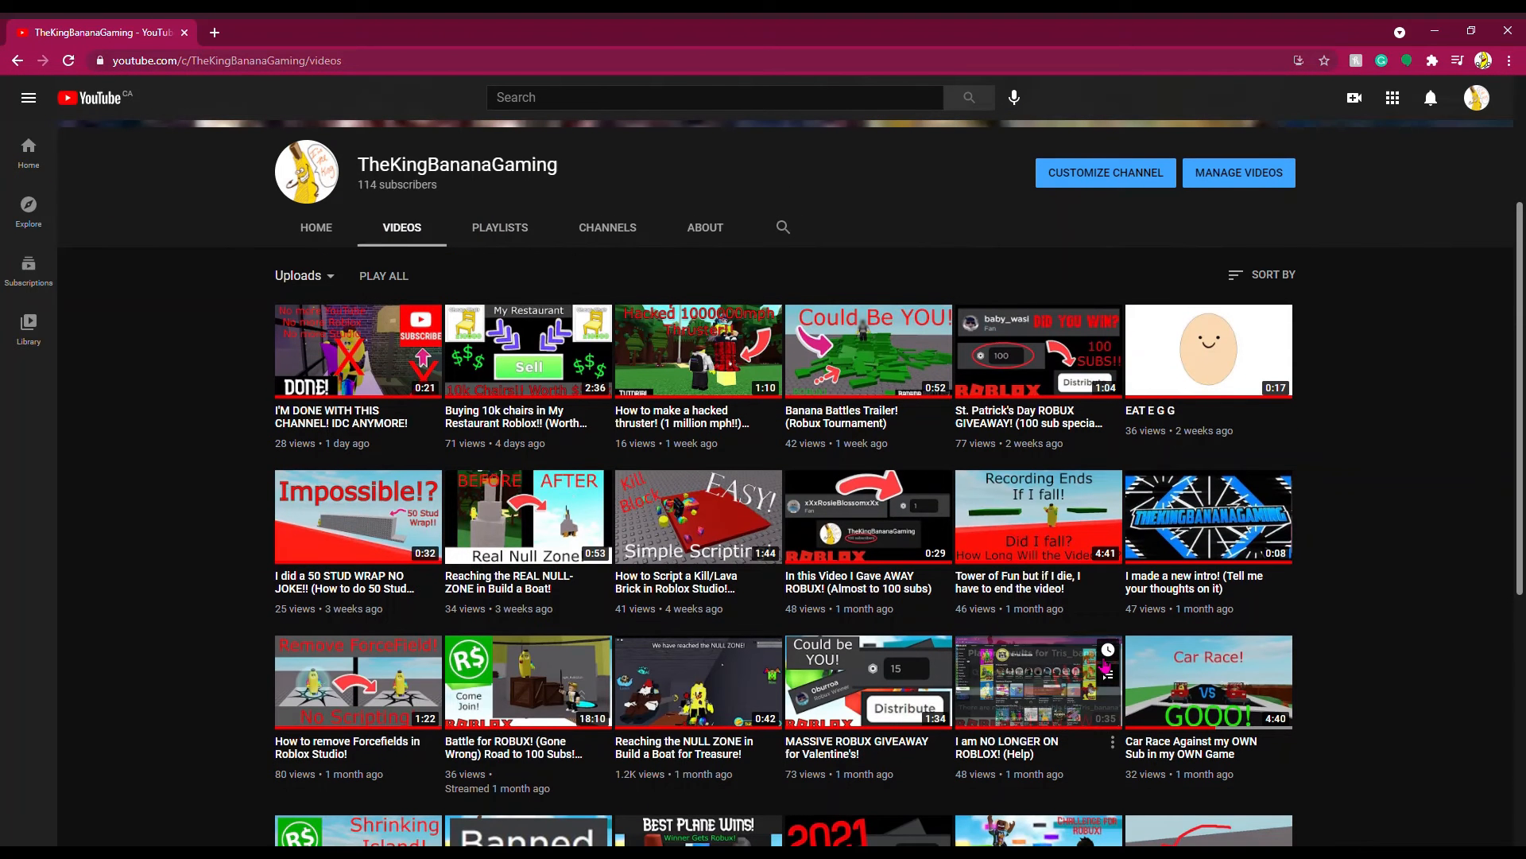
pyautogui.scroll(-3)
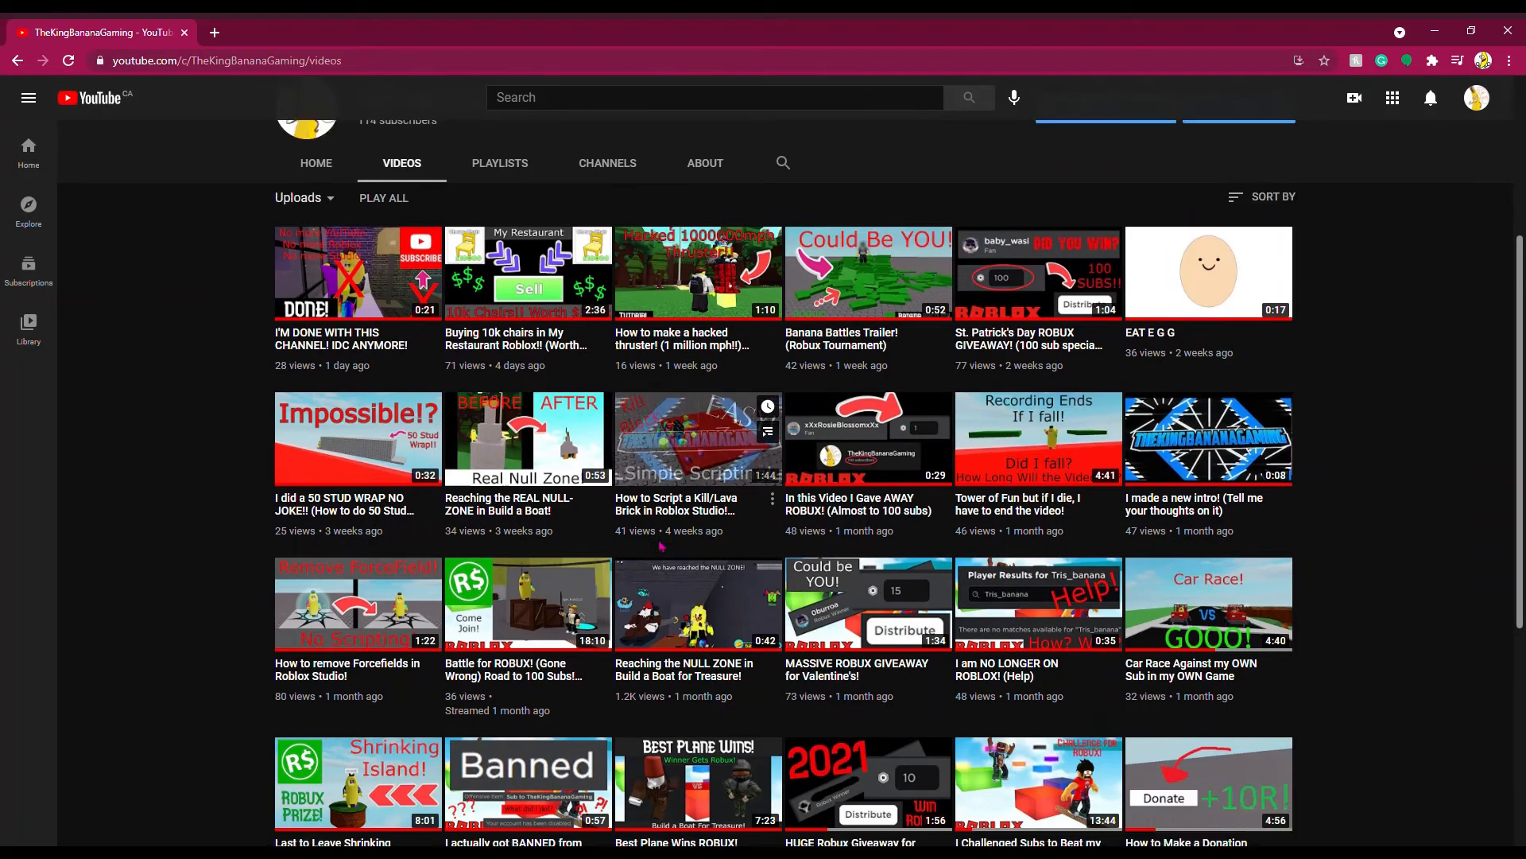
pyautogui.scroll(-3)
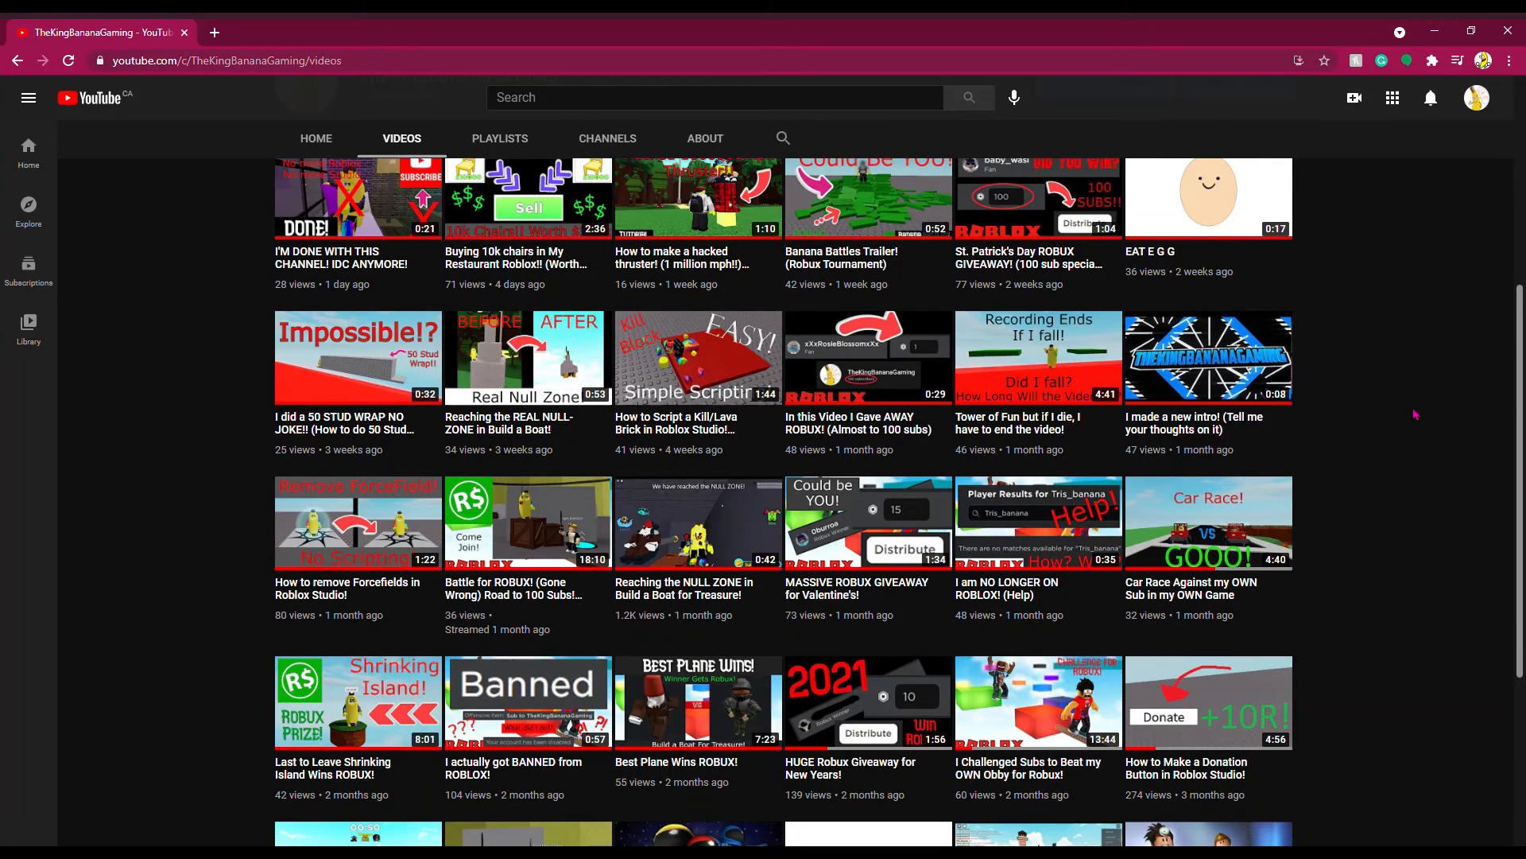
pyautogui.scroll(-3)
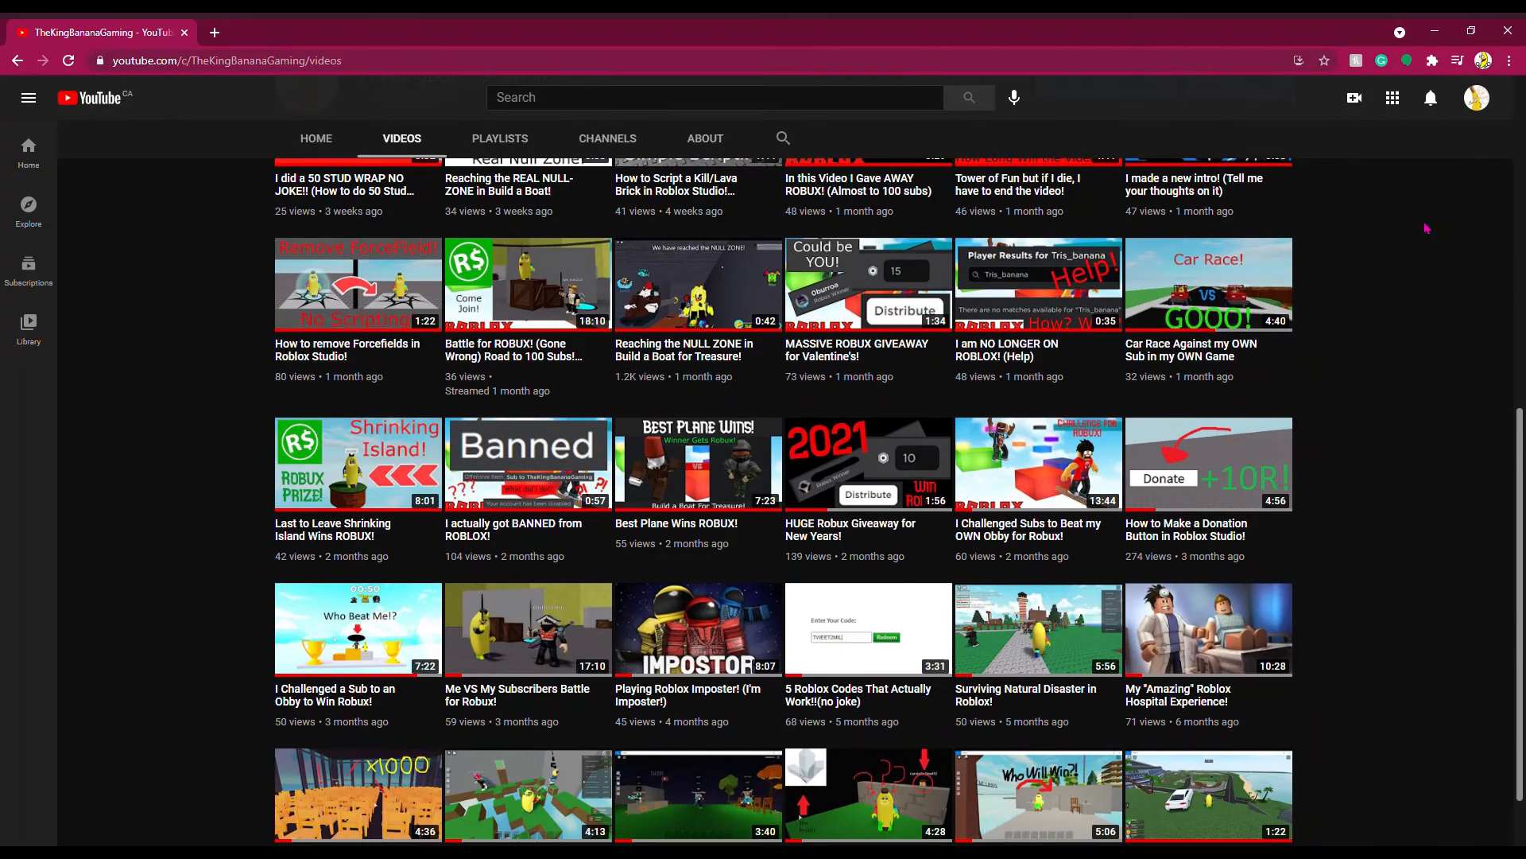
pyautogui.moveTo(1438, 164)
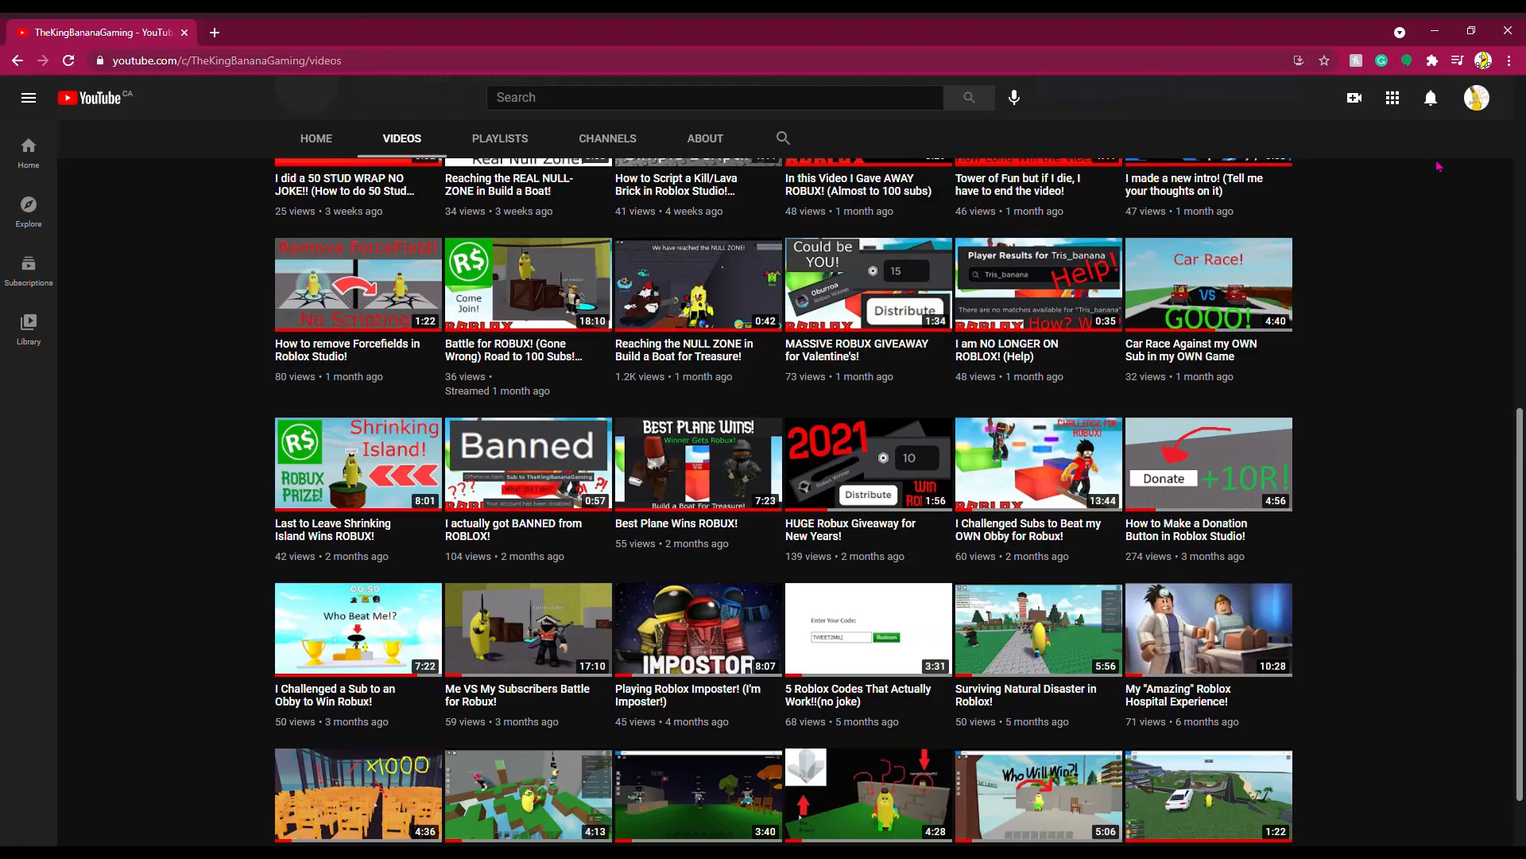